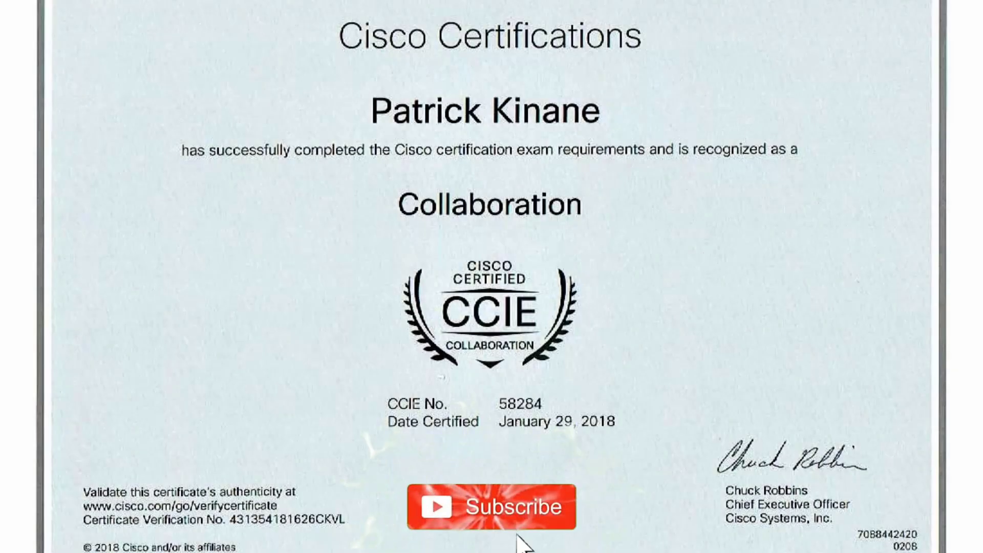
# From Applications > Extensions, start adding a new SIP [chan_pjsip] extension.
pyautogui.click(491, 508)
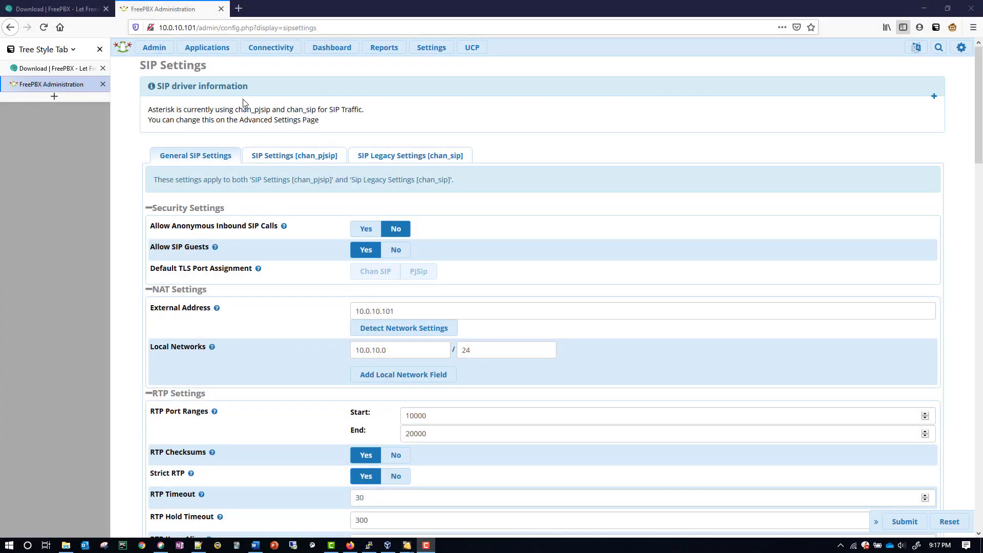
pyautogui.click(207, 47)
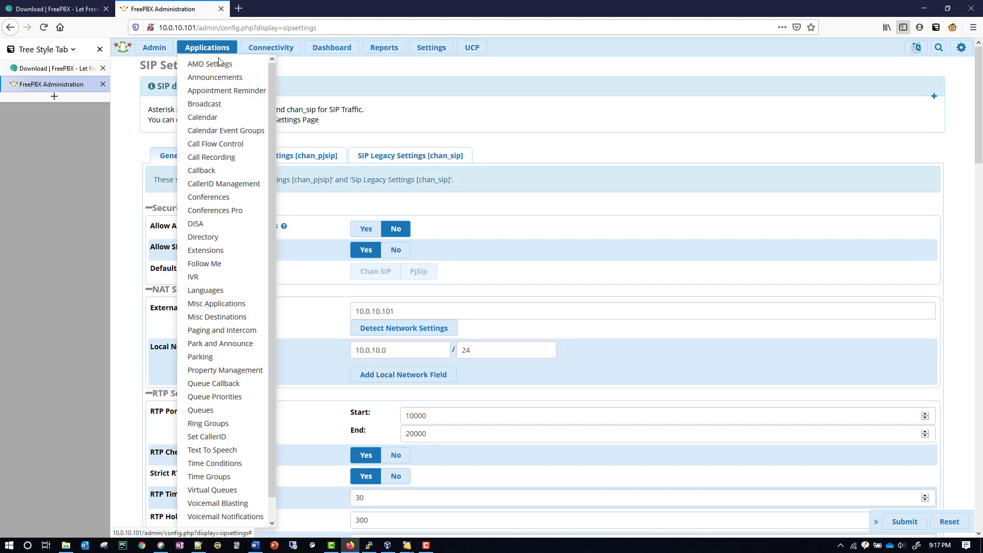
pyautogui.moveTo(205, 250)
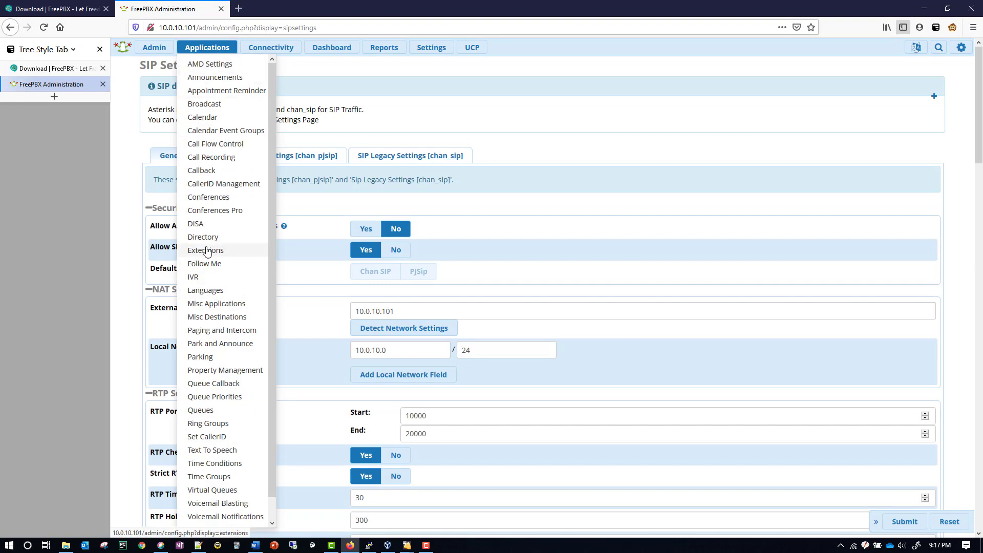
pyautogui.click(206, 249)
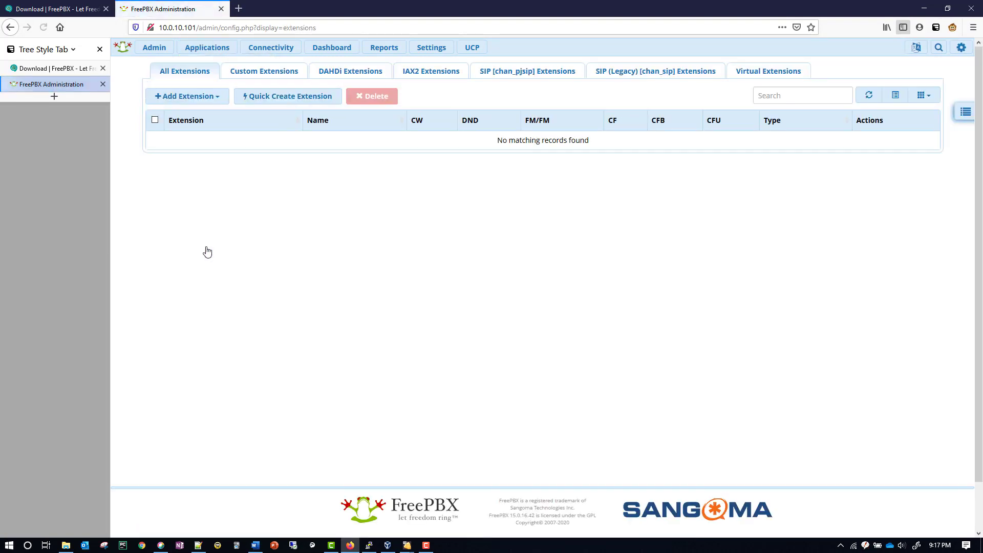
pyautogui.click(186, 97)
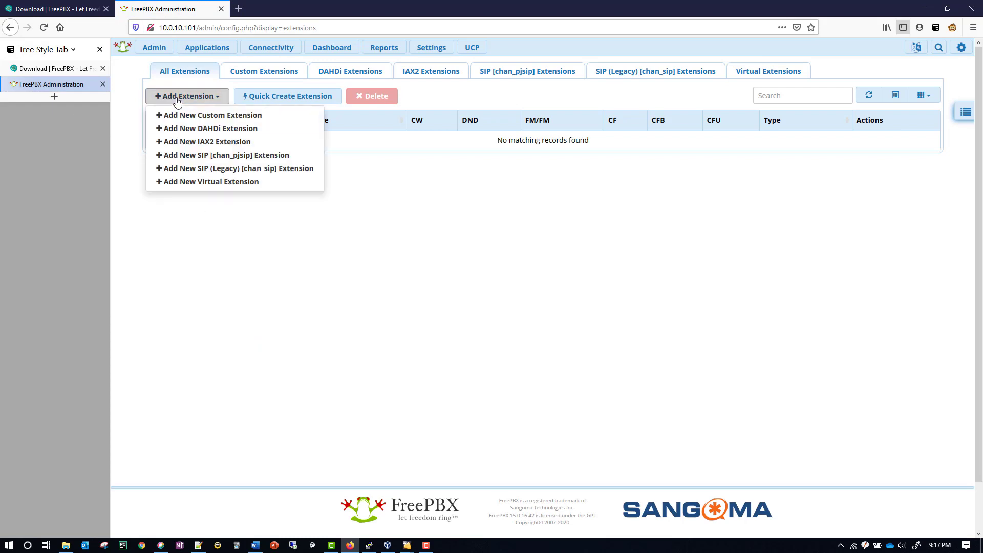
pyautogui.moveTo(222, 154)
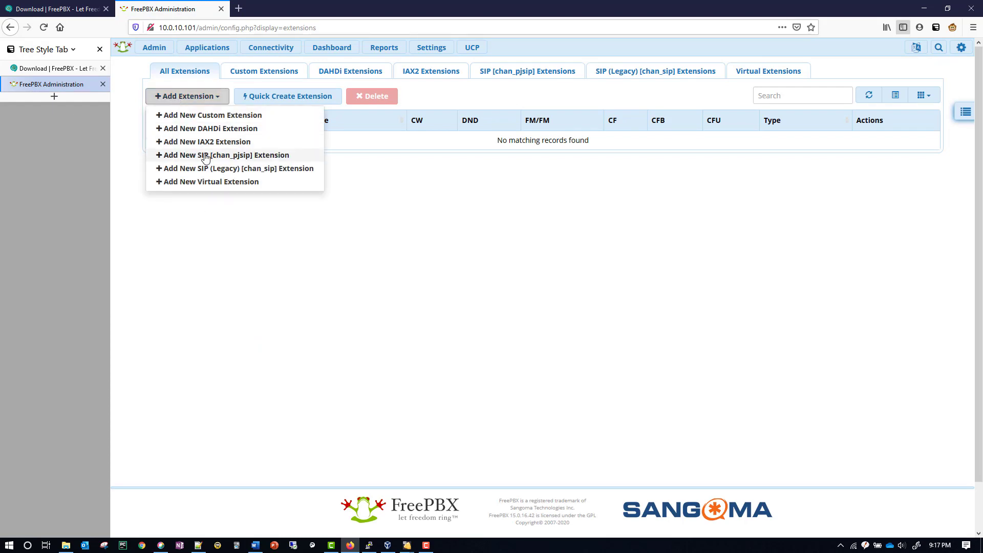
pyautogui.moveTo(223, 155)
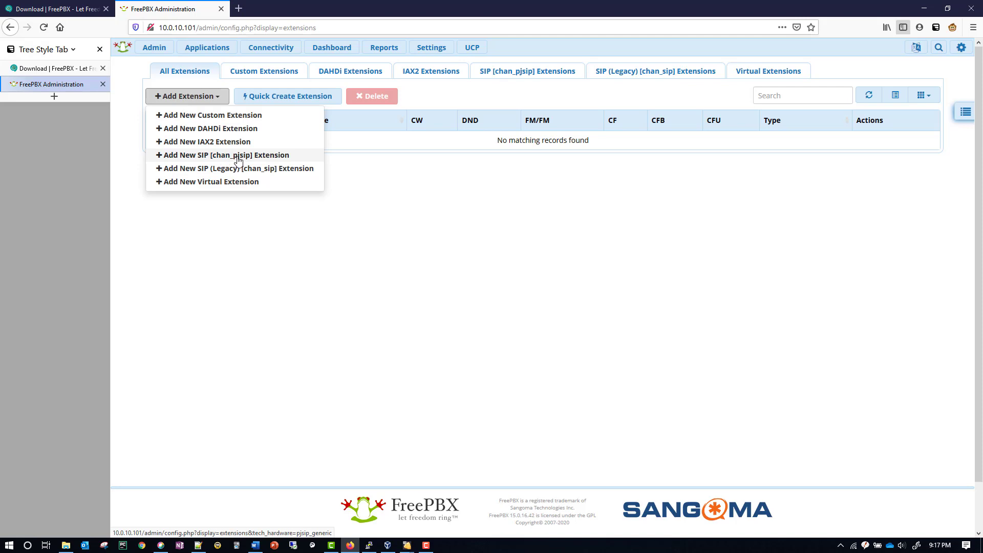
pyautogui.click(225, 155)
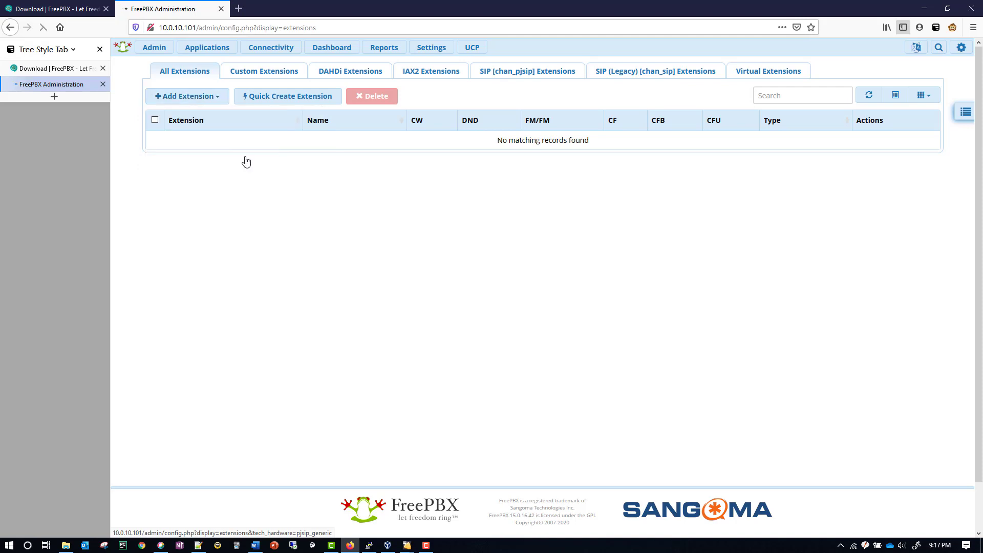
# Enter user extension 101 with display name and outbound CID 'Group 01 User 1'.
pyautogui.click(187, 96)
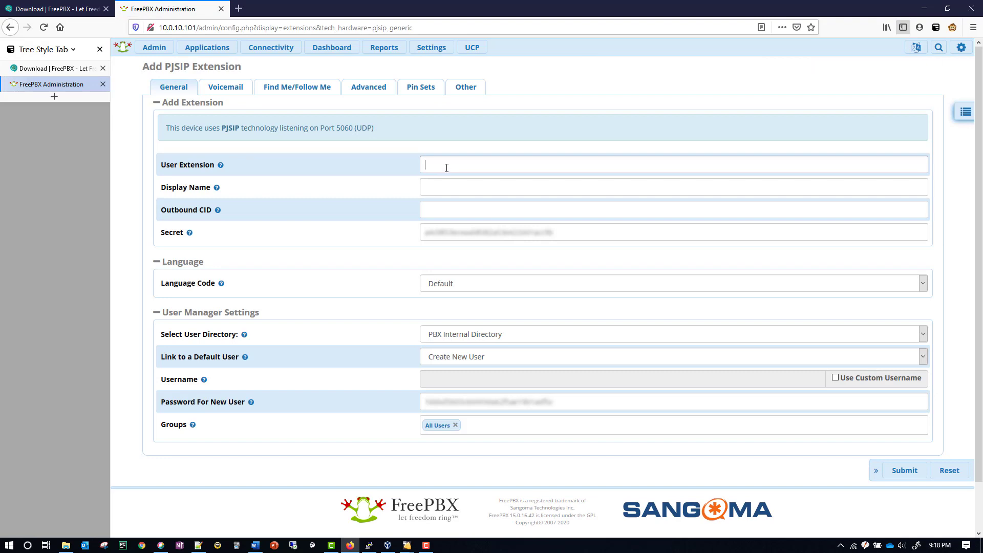
pyautogui.write('101')
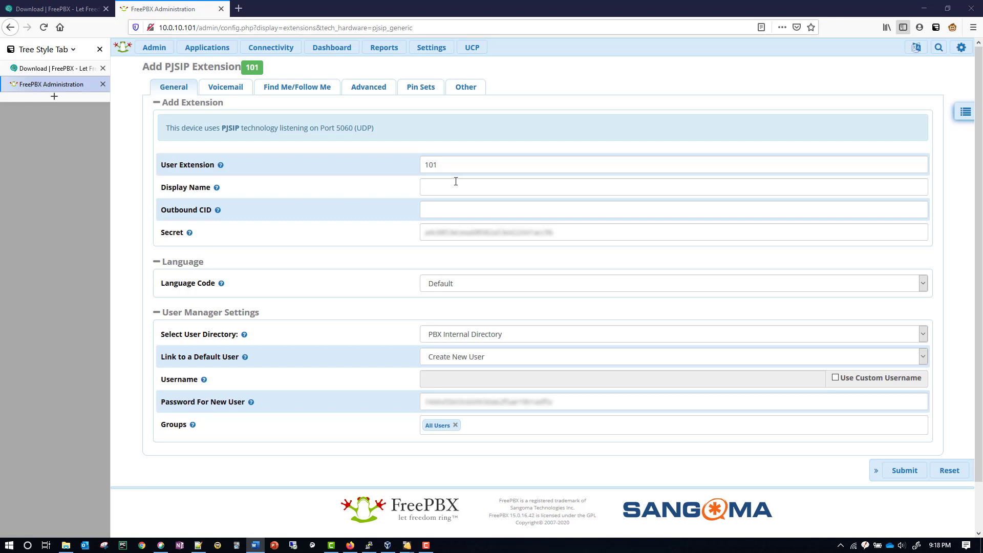
pyautogui.write('Group XX User 1')
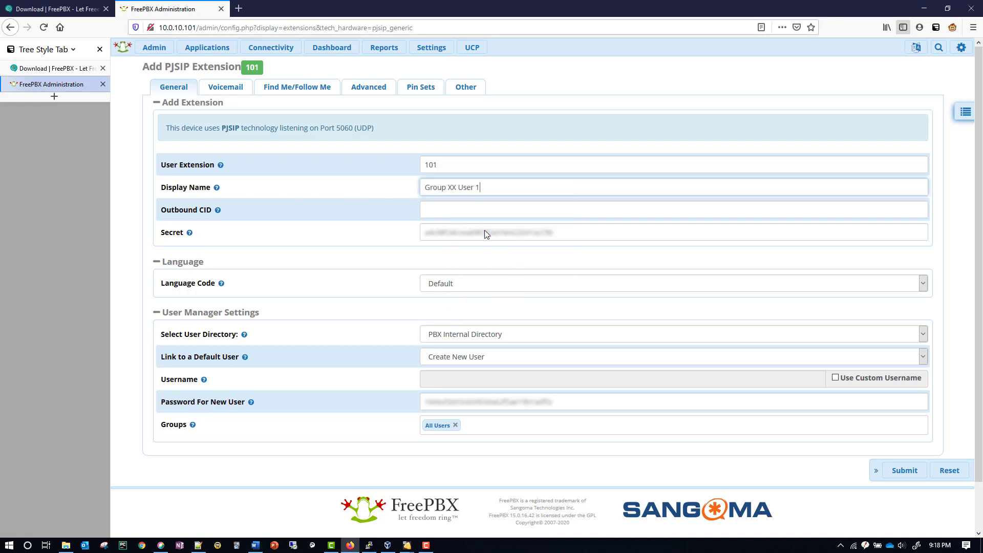
pyautogui.doubleClick(451, 187)
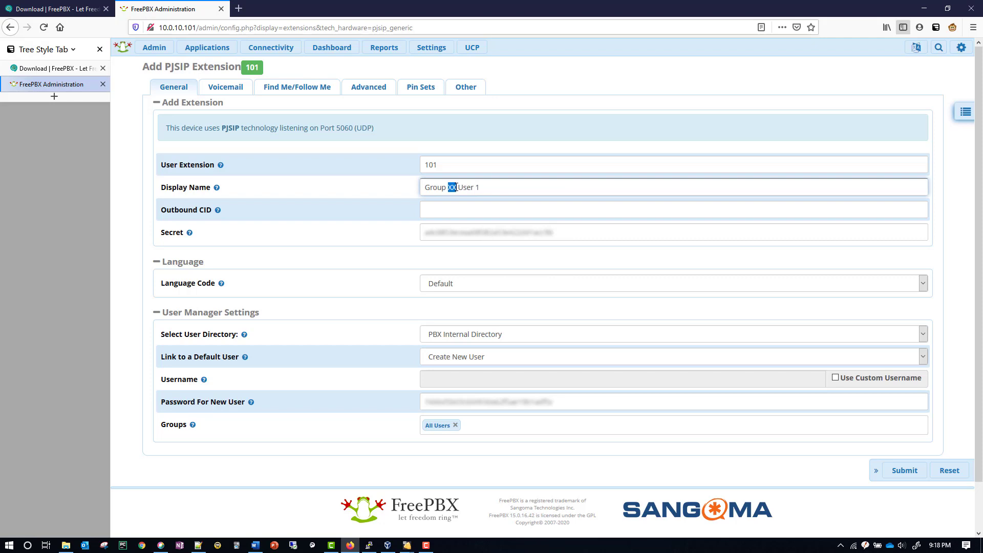
pyautogui.write('01')
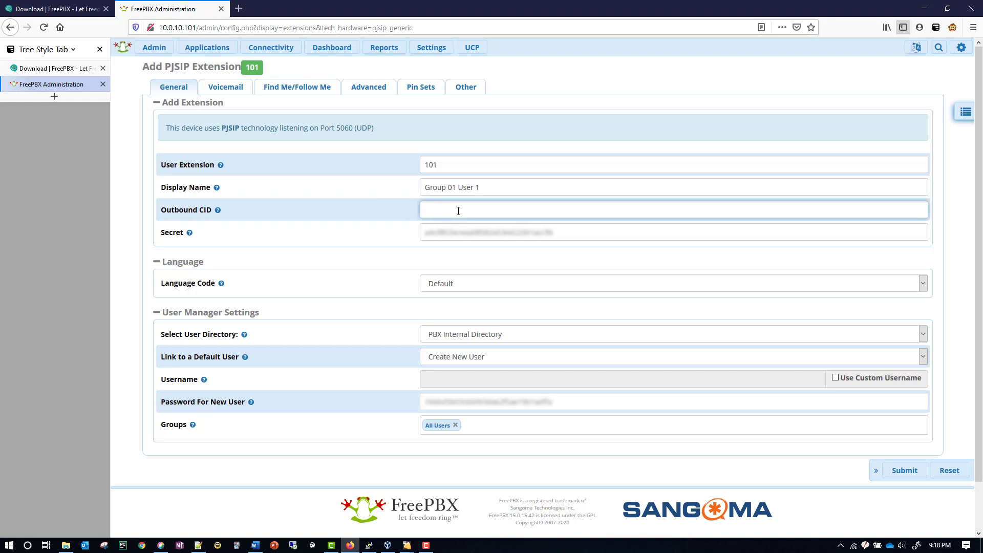
pyautogui.write('Group 01 User 1')
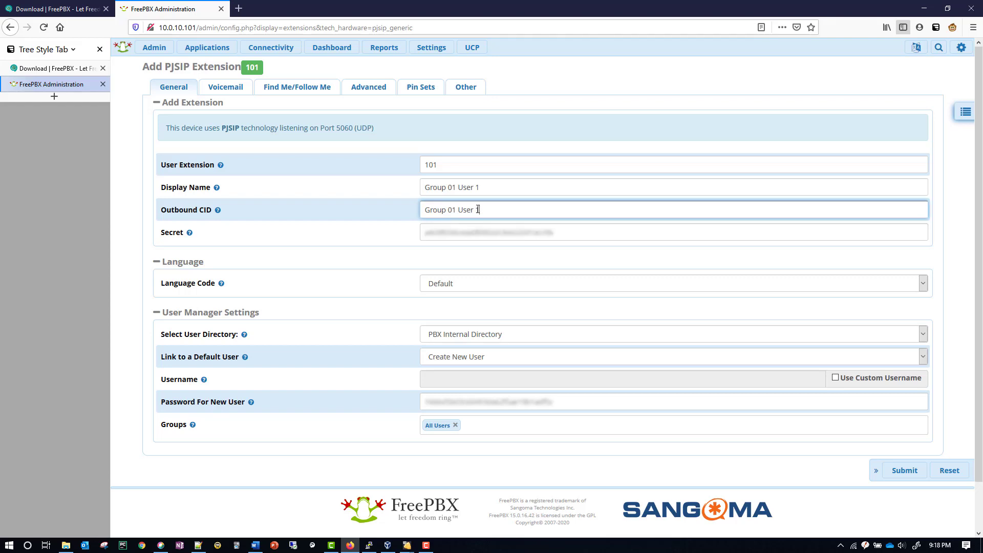
pyautogui.doubleClick(451, 209)
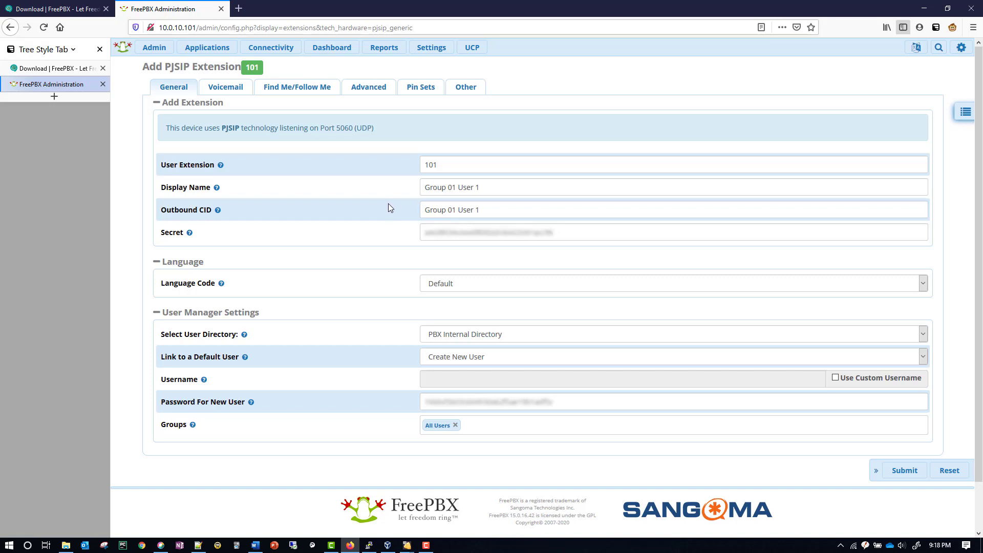
pyautogui.click(490, 232)
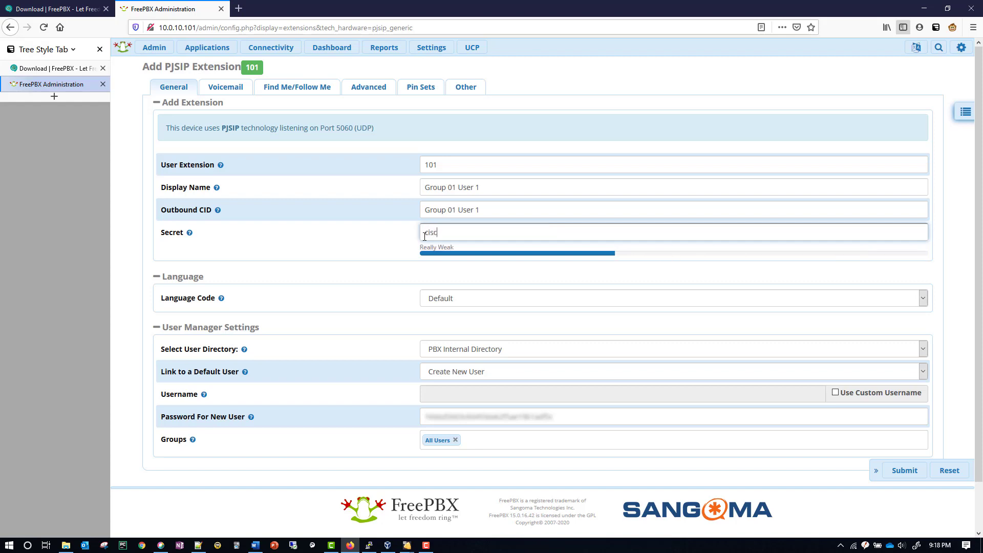
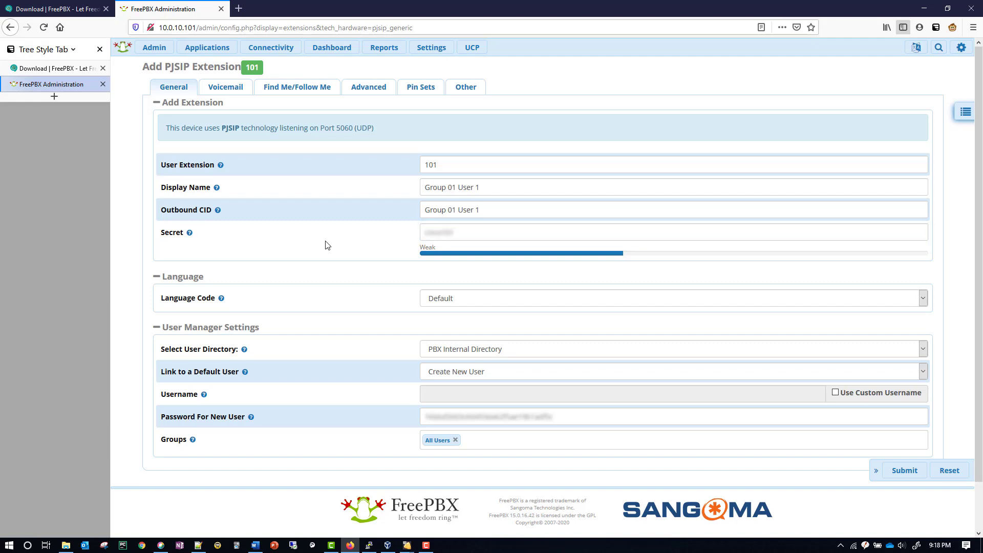
pyautogui.moveTo(444, 275)
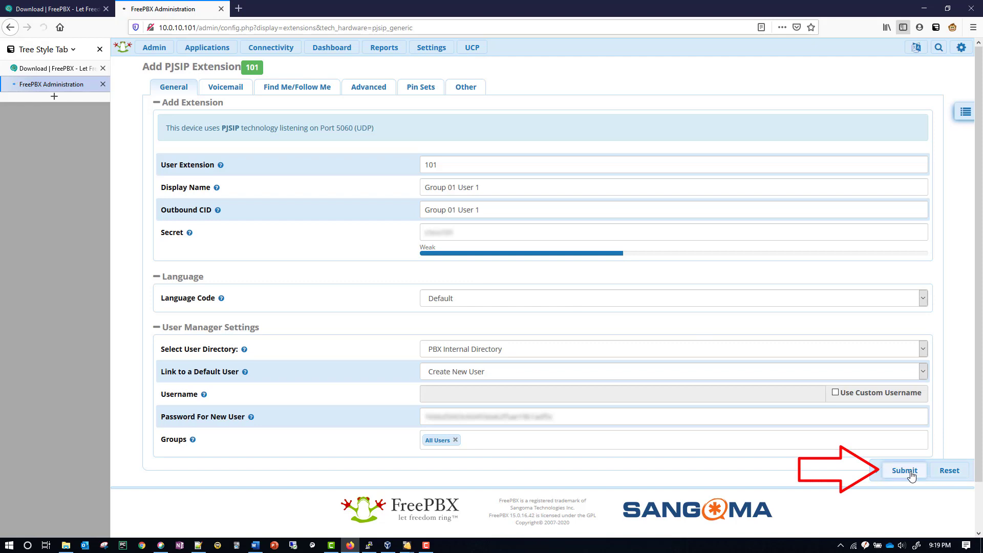
# Submit extension 101 and reopen it from the list via the edit icon.
pyautogui.click(905, 470)
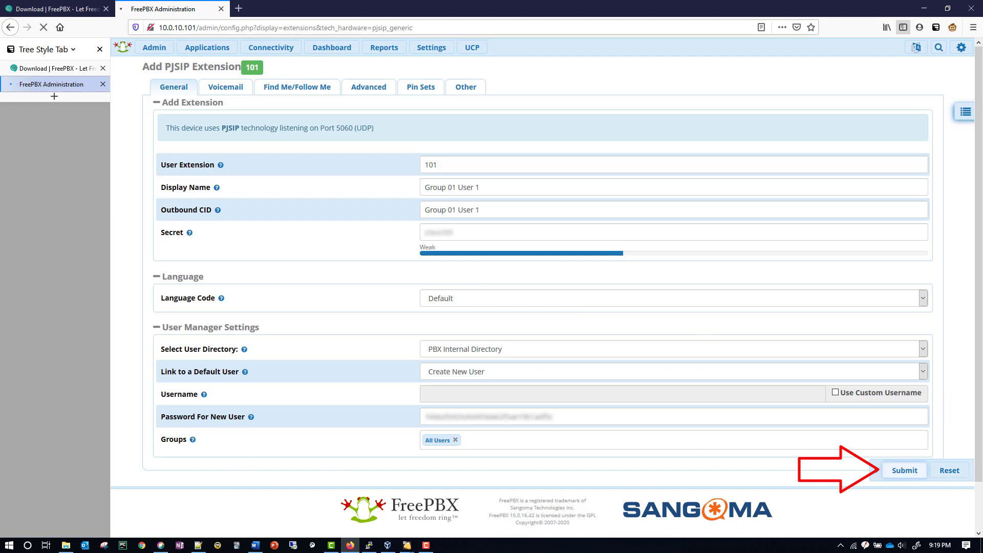
pyautogui.click(905, 470)
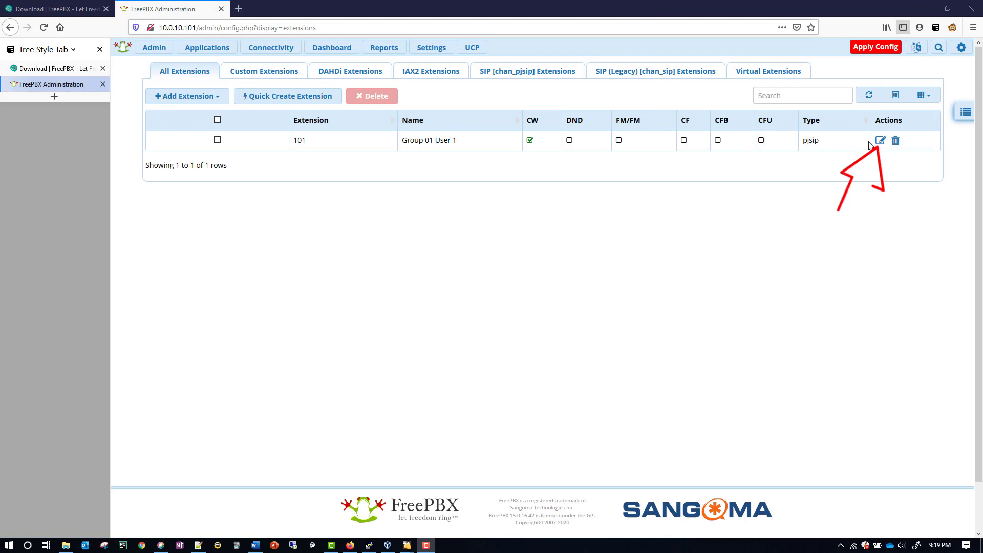
pyautogui.click(879, 141)
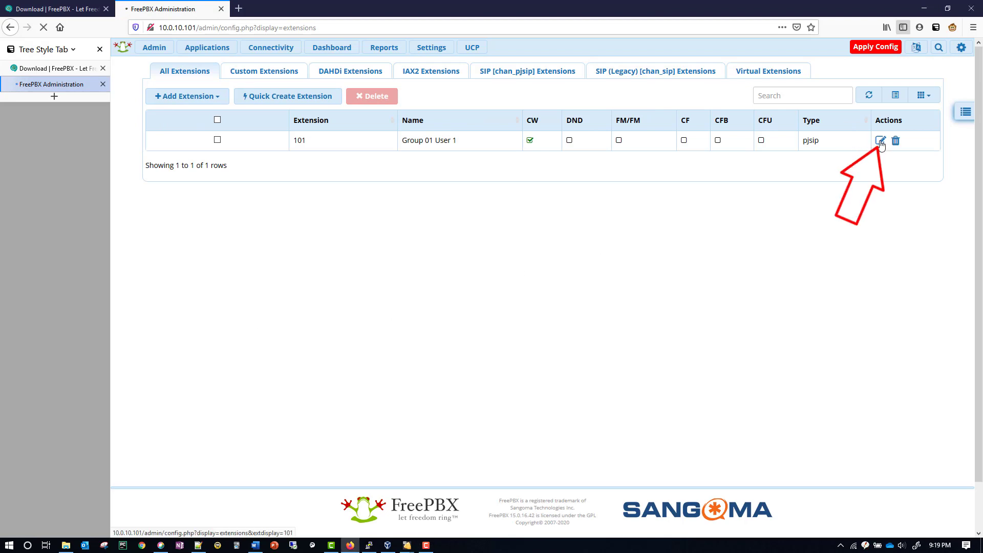
pyautogui.click(880, 140)
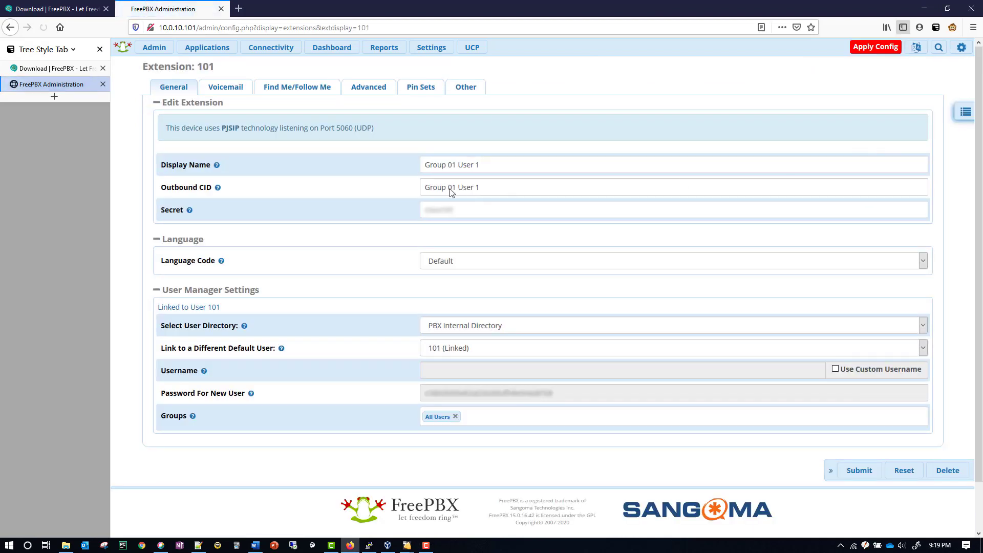
pyautogui.click(225, 86)
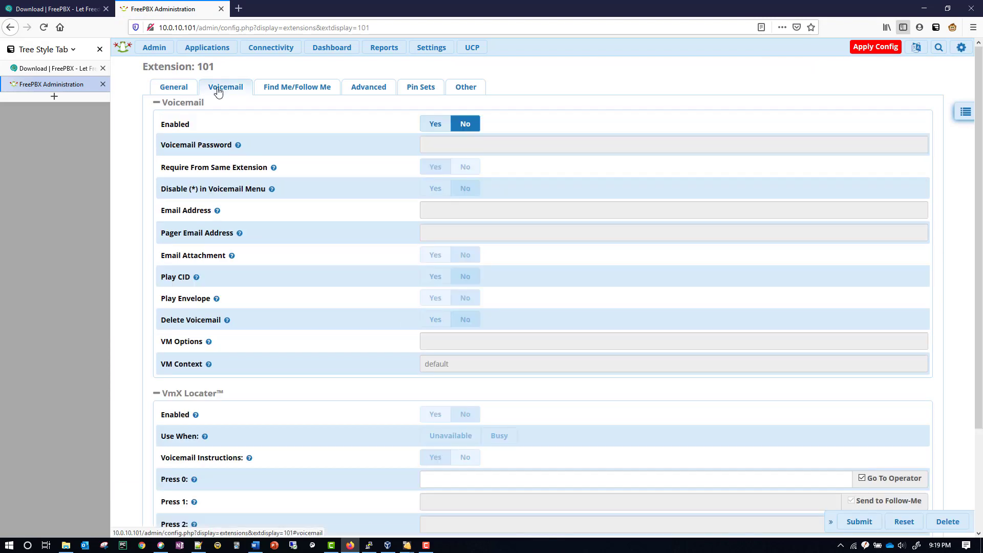
pyautogui.click(435, 123)
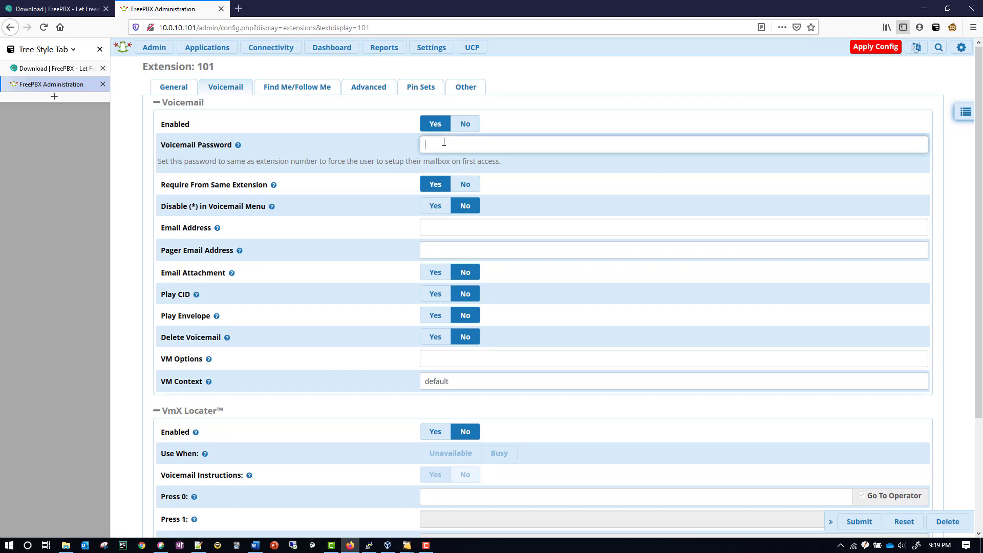
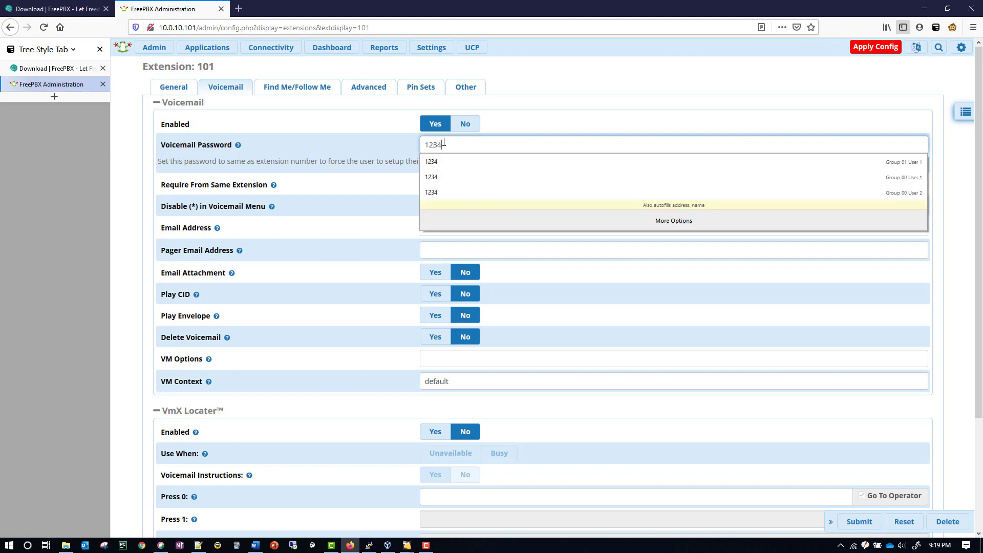
pyautogui.click(334, 148)
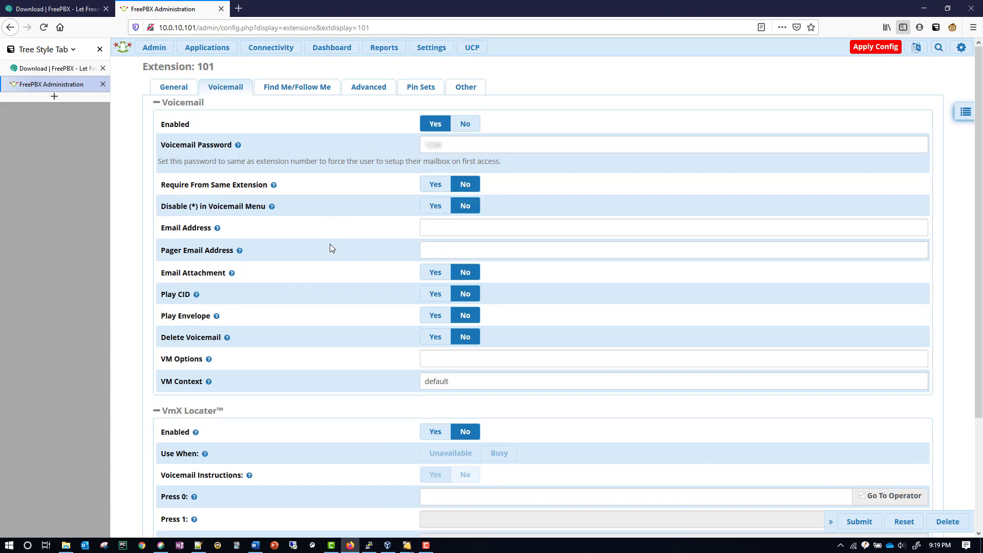
pyautogui.moveTo(383, 361)
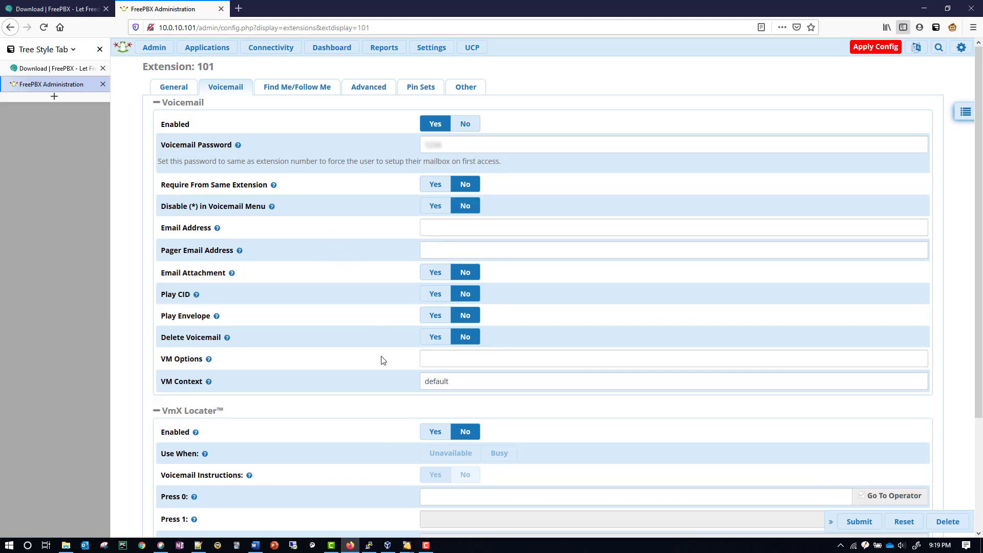
pyautogui.click(434, 294)
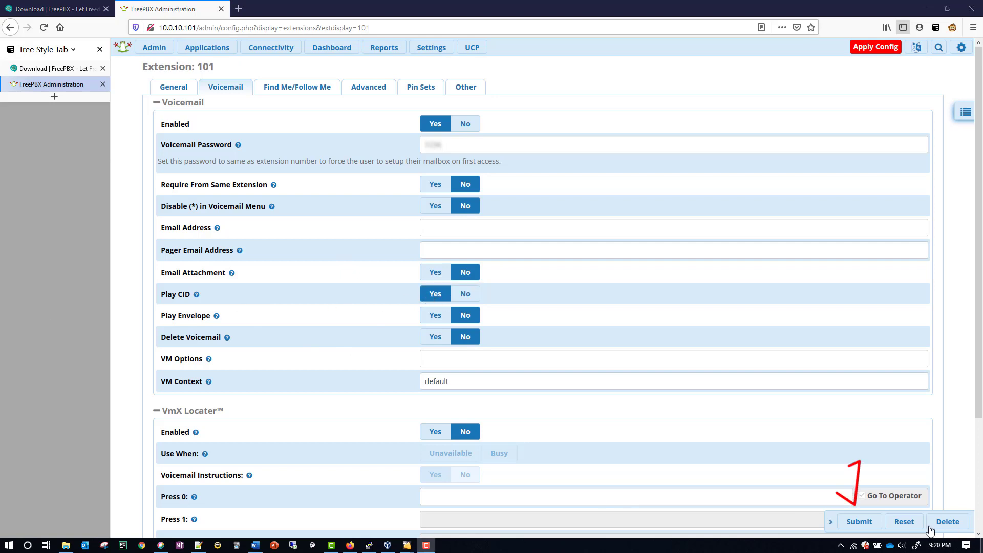
pyautogui.click(859, 521)
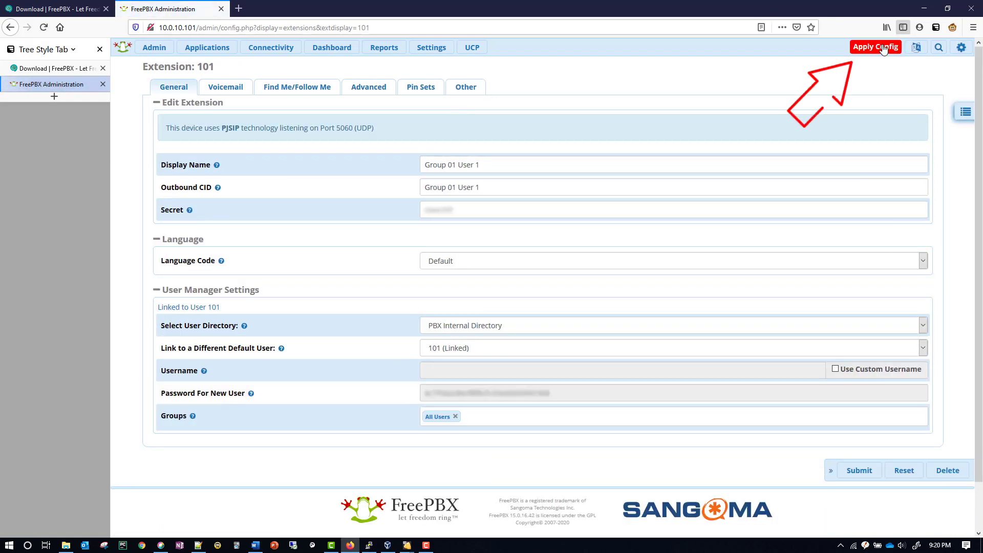
# Apply Config, then bring up the Add Extension type menu beside extension 101.
pyautogui.click(875, 46)
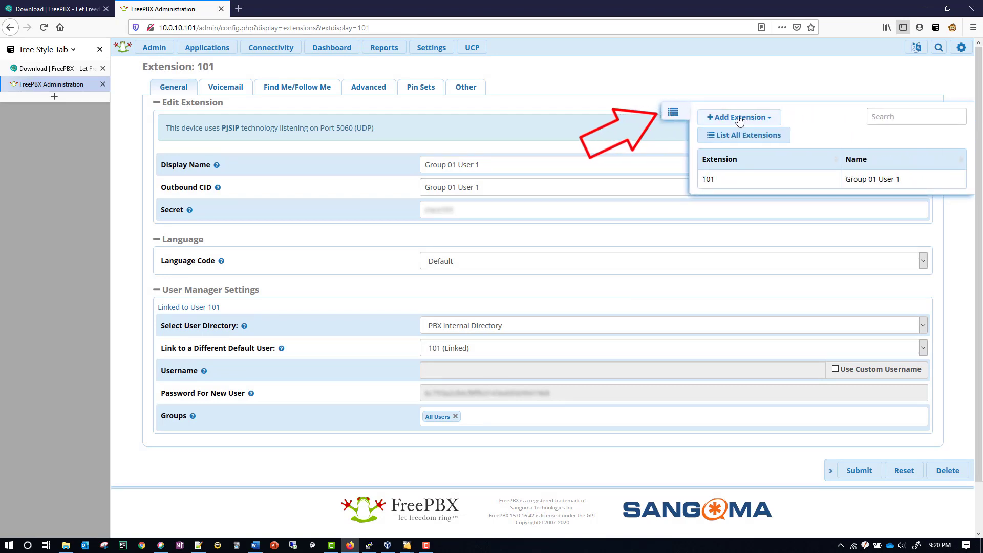
pyautogui.click(739, 117)
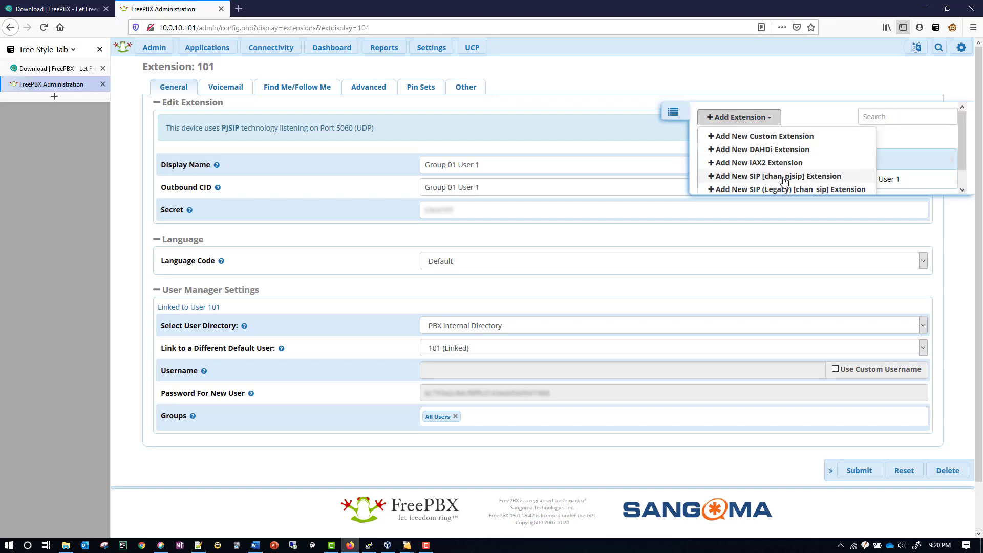
pyautogui.moveTo(758, 180)
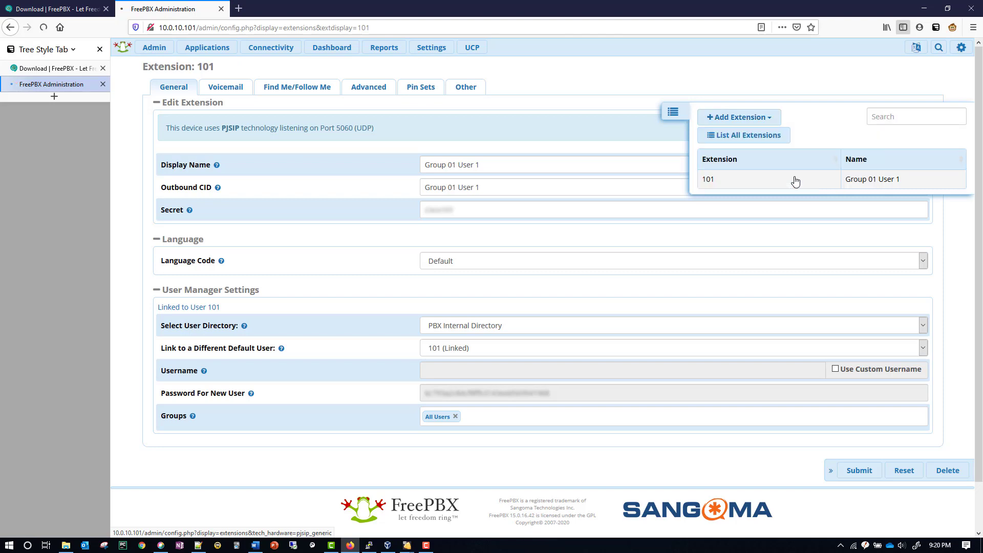
pyautogui.click(737, 117)
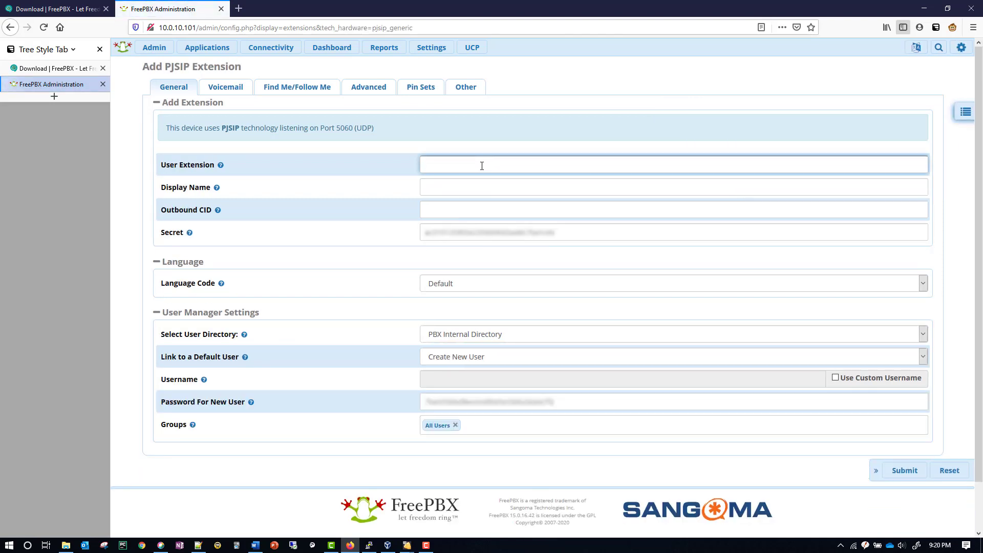
pyautogui.write('102')
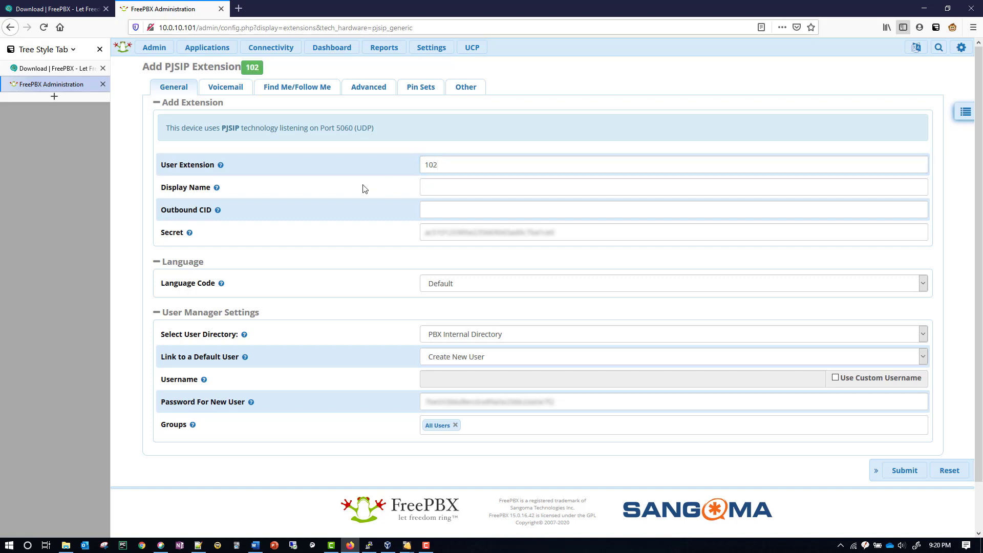
pyautogui.click(626, 186)
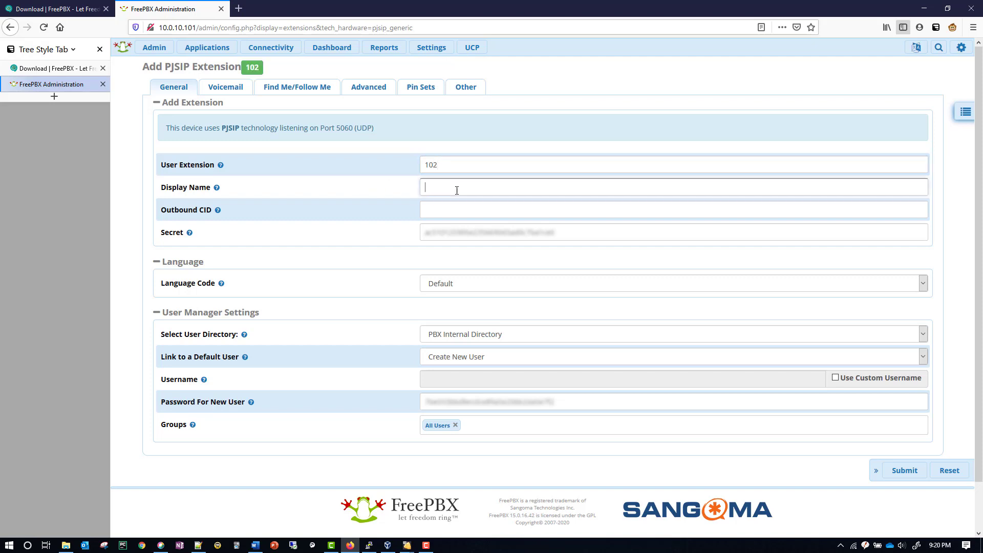
pyautogui.write('G')
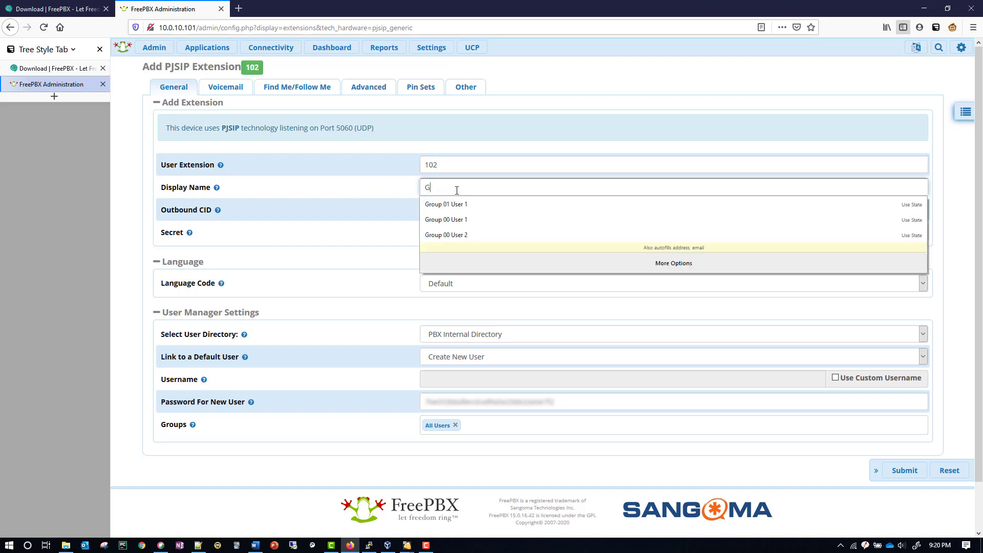
pyautogui.click(446, 234)
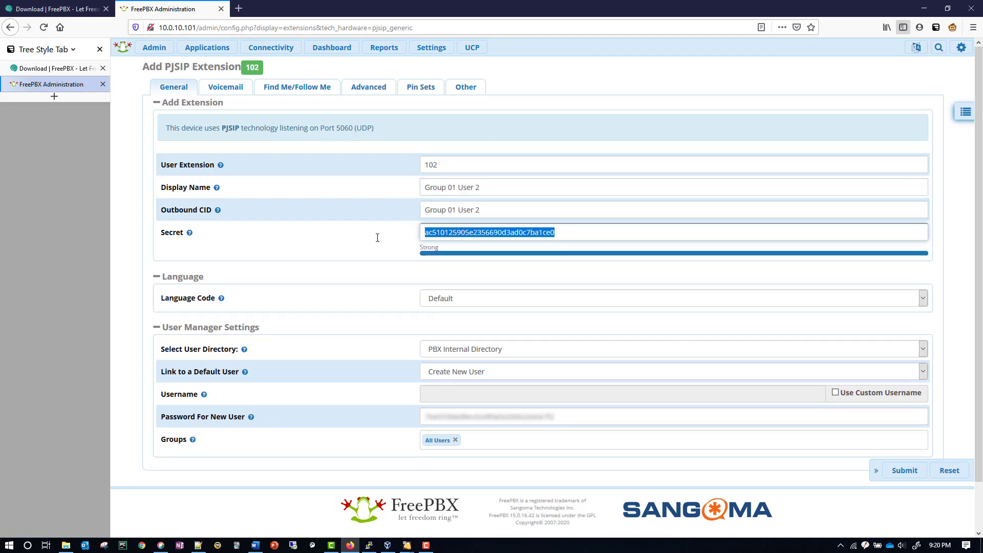
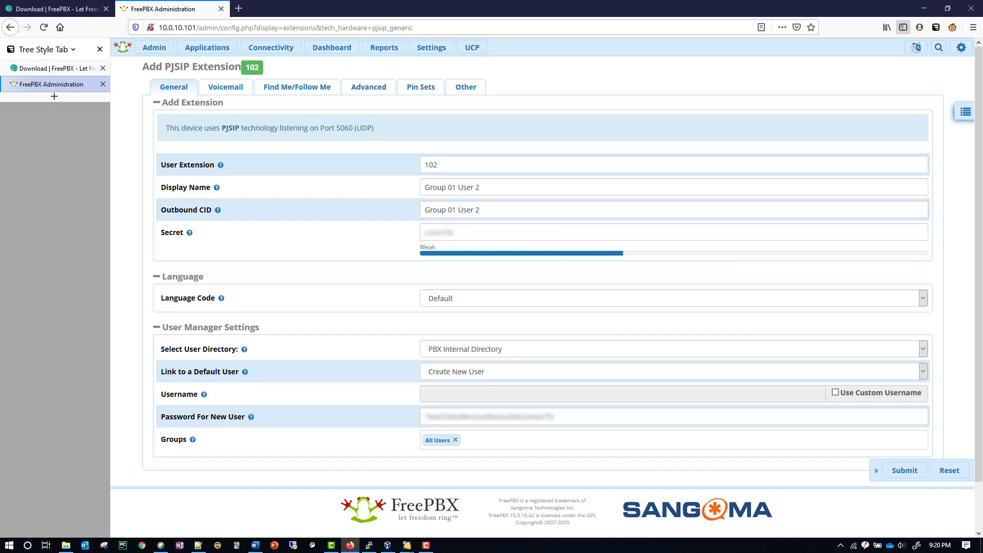
pyautogui.moveTo(865, 489)
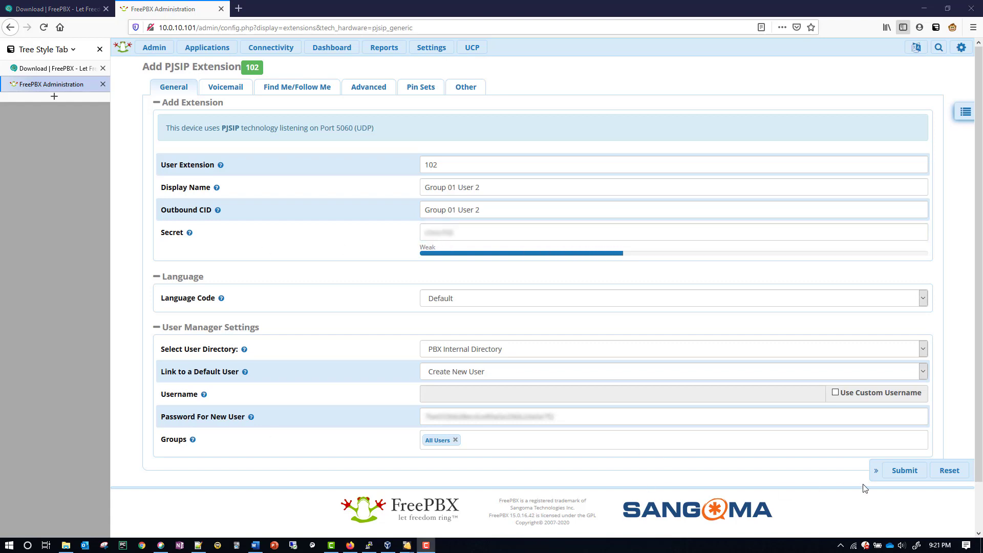
pyautogui.click(904, 470)
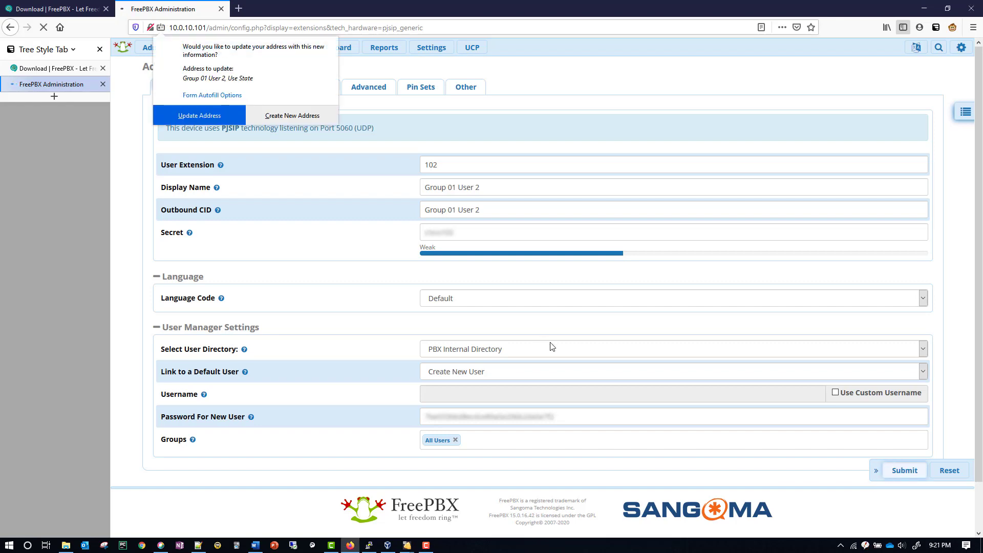
# Dismiss Firefox's save-address prompt and open extension 102 for editing.
pyautogui.click(903, 470)
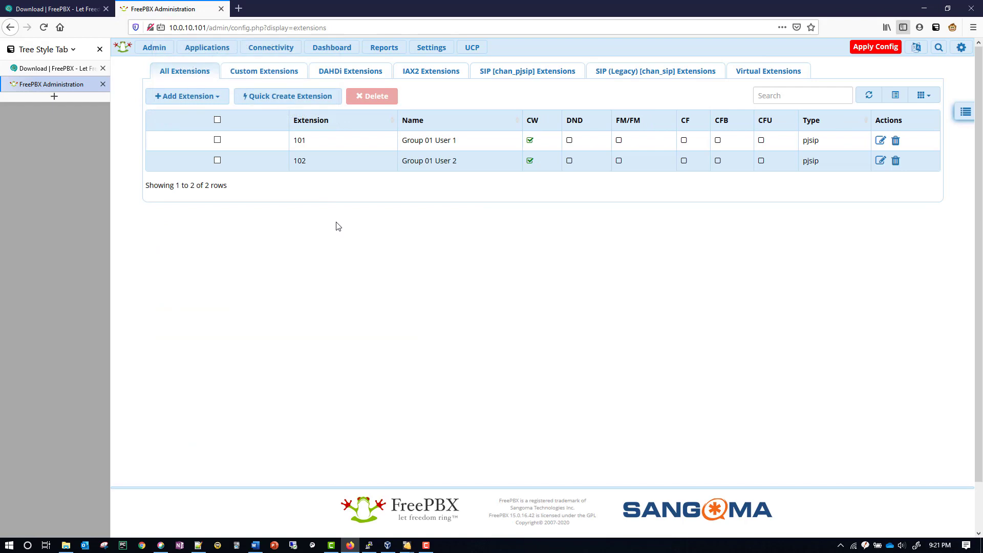
pyautogui.click(880, 161)
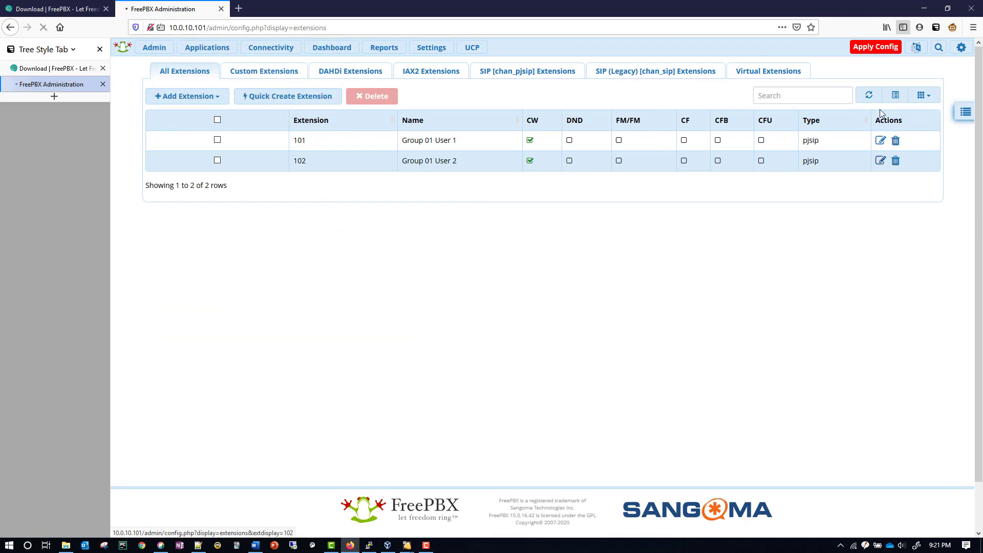
pyautogui.click(880, 161)
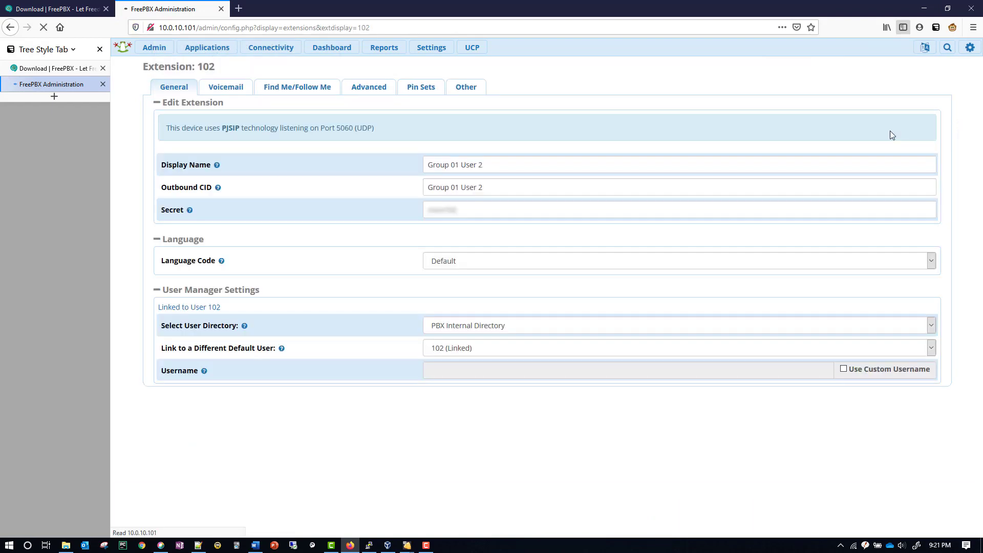
# Enable voicemail for 102 with a password and Play CID Yes, then submit.
pyautogui.click(226, 86)
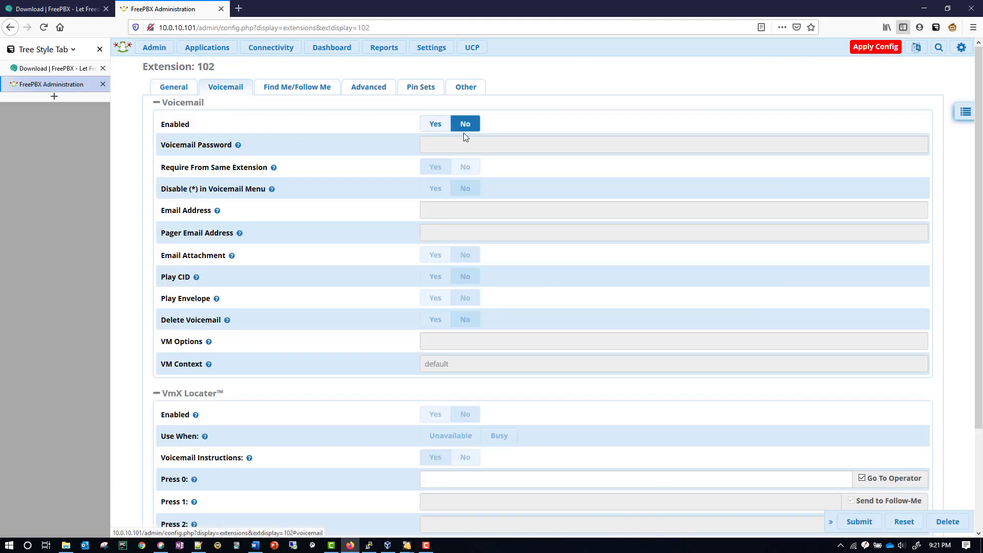
pyautogui.click(435, 123)
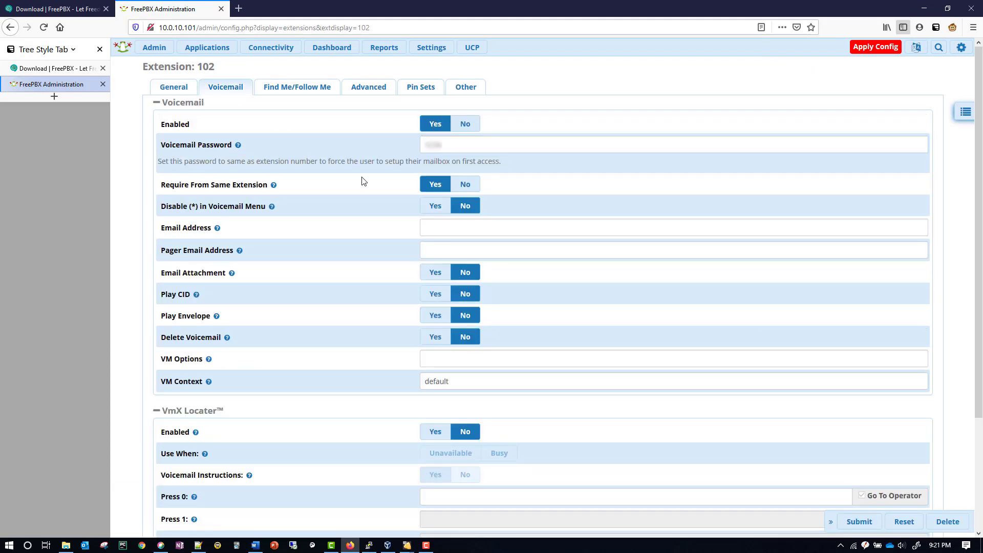
pyautogui.moveTo(307, 186)
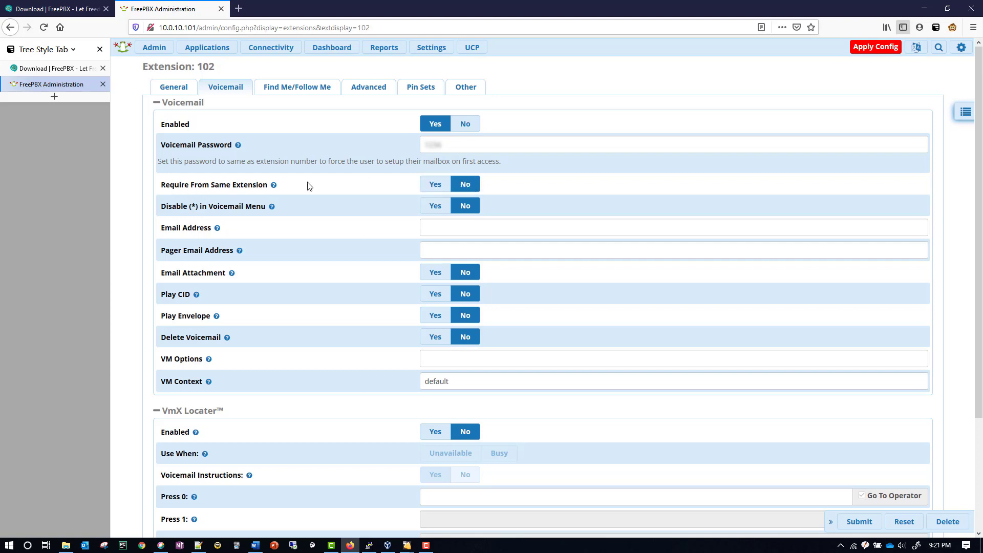
pyautogui.moveTo(356, 321)
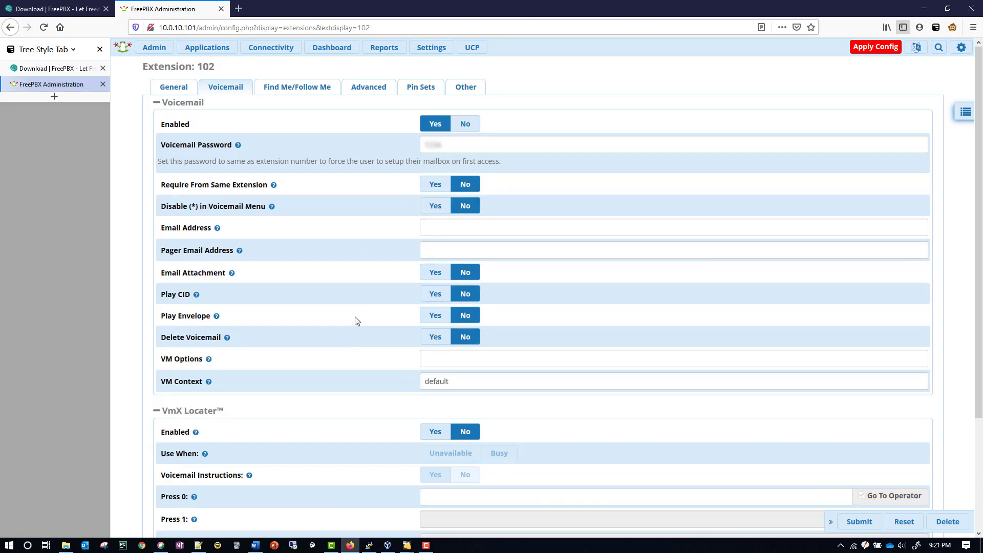
pyautogui.click(434, 294)
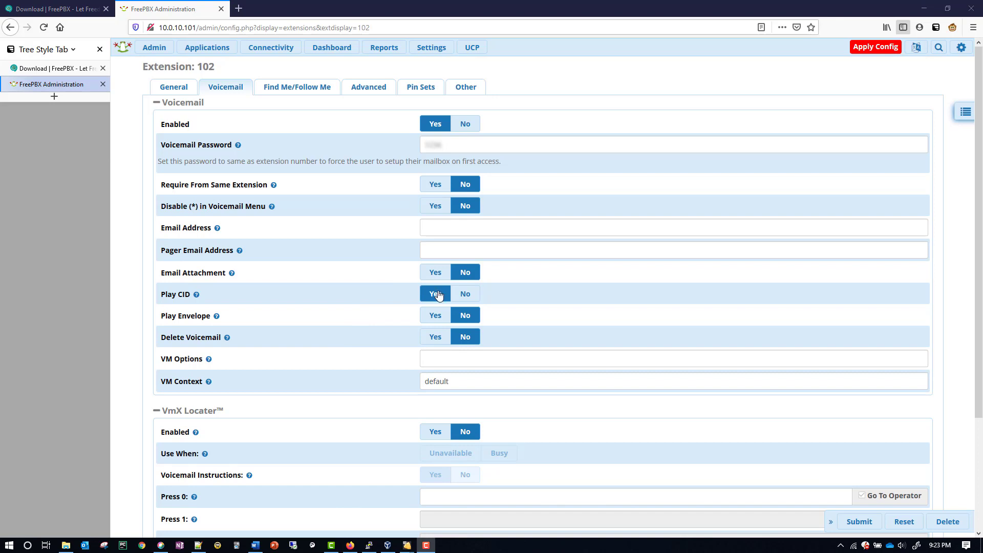
pyautogui.click(434, 294)
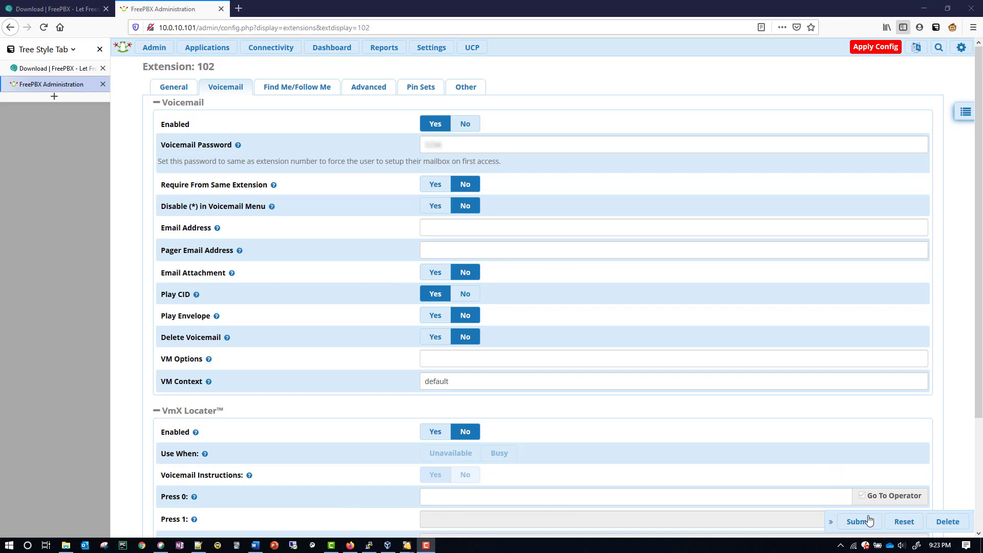
pyautogui.click(860, 521)
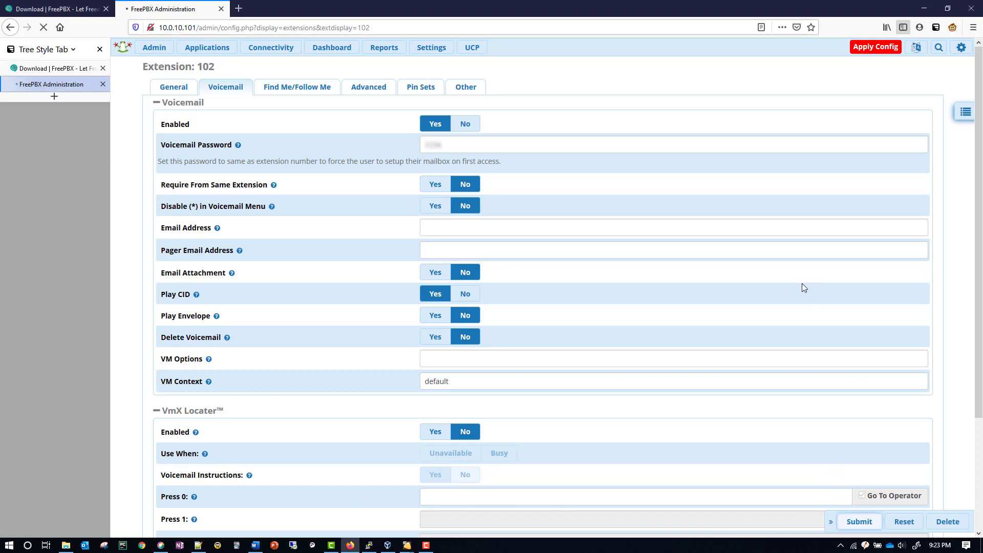